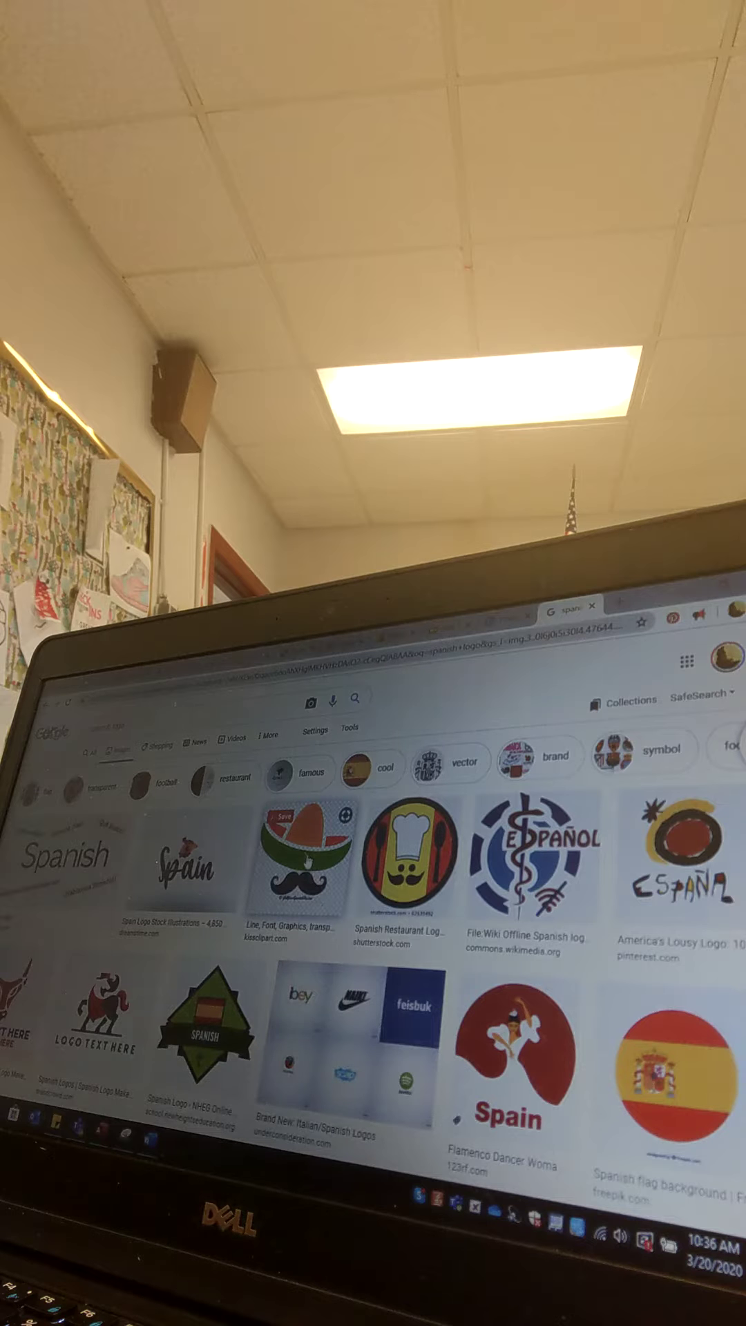
Step: Start a fresh tab and enter the query 'flour tortilla packages' in the address bar
left_click(301, 867)
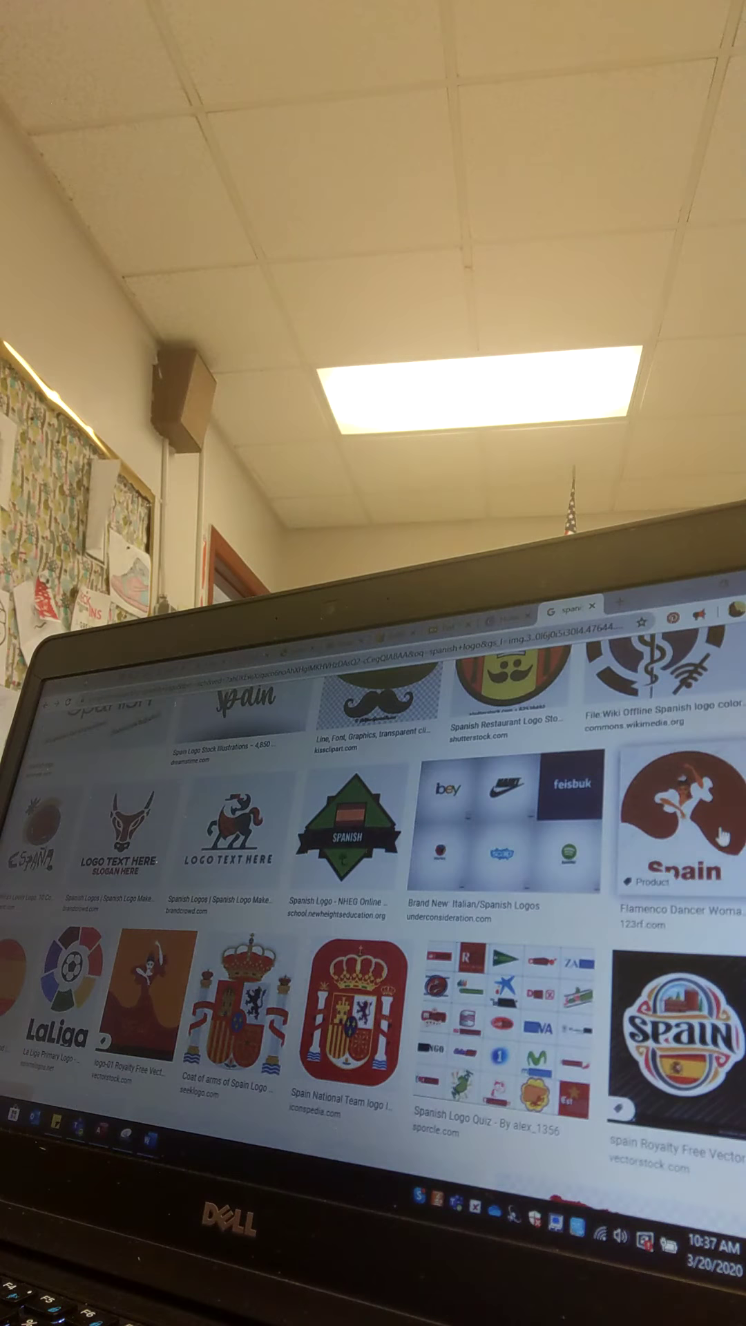
scroll("down", 3)
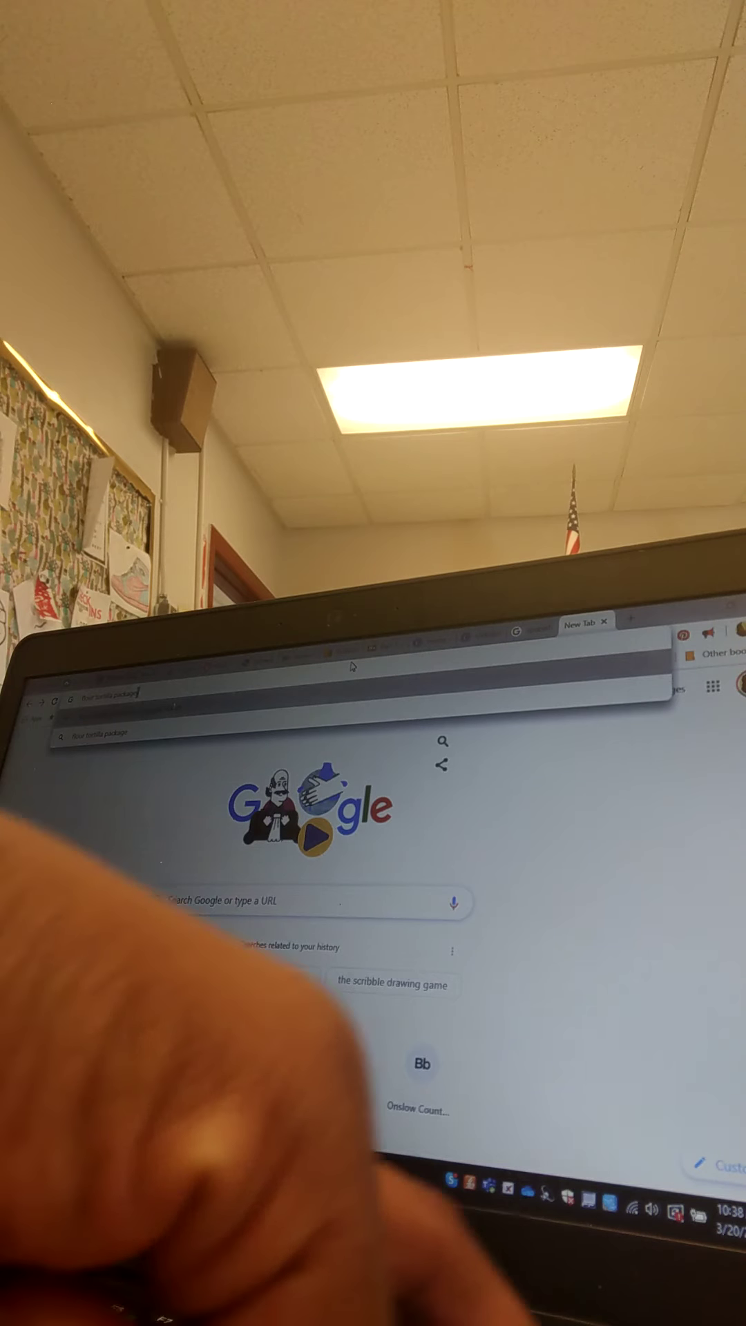
Step: Run the search and show Image results of flour tortilla brand packages
key("Enter")
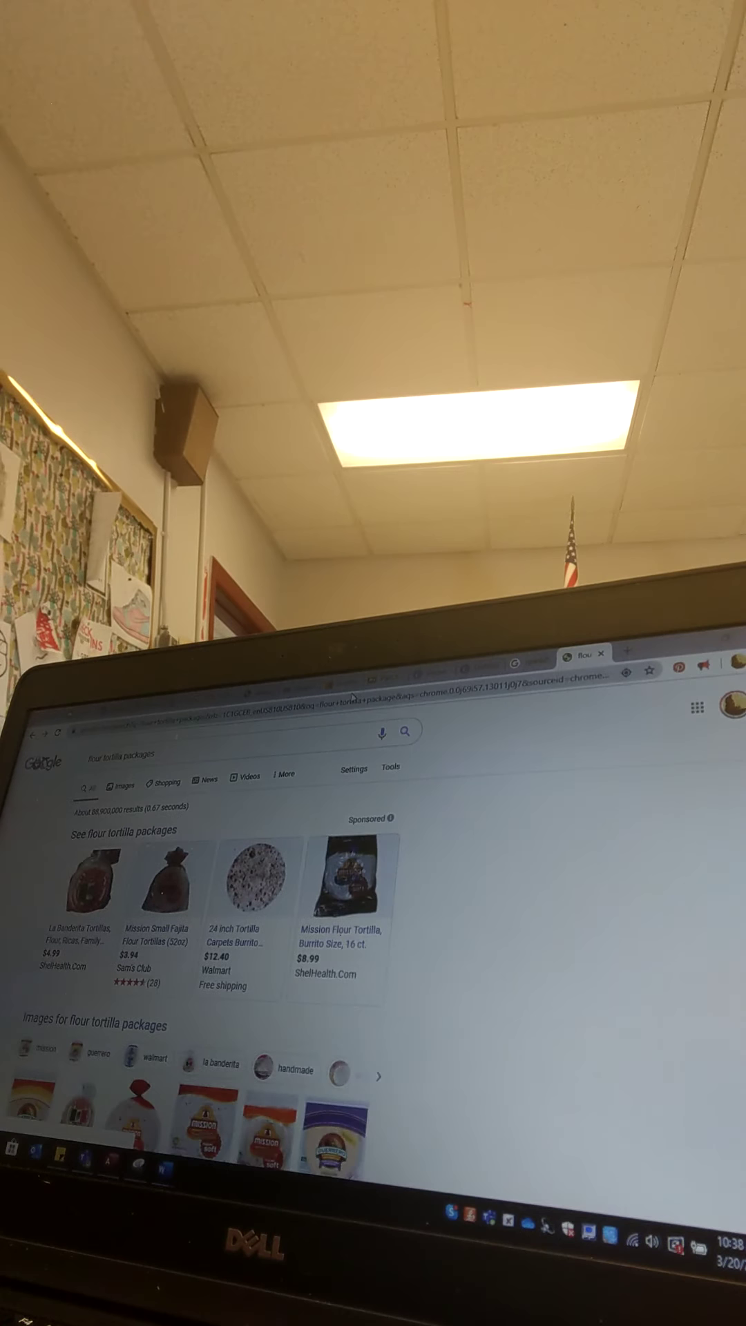
left_click(119, 786)
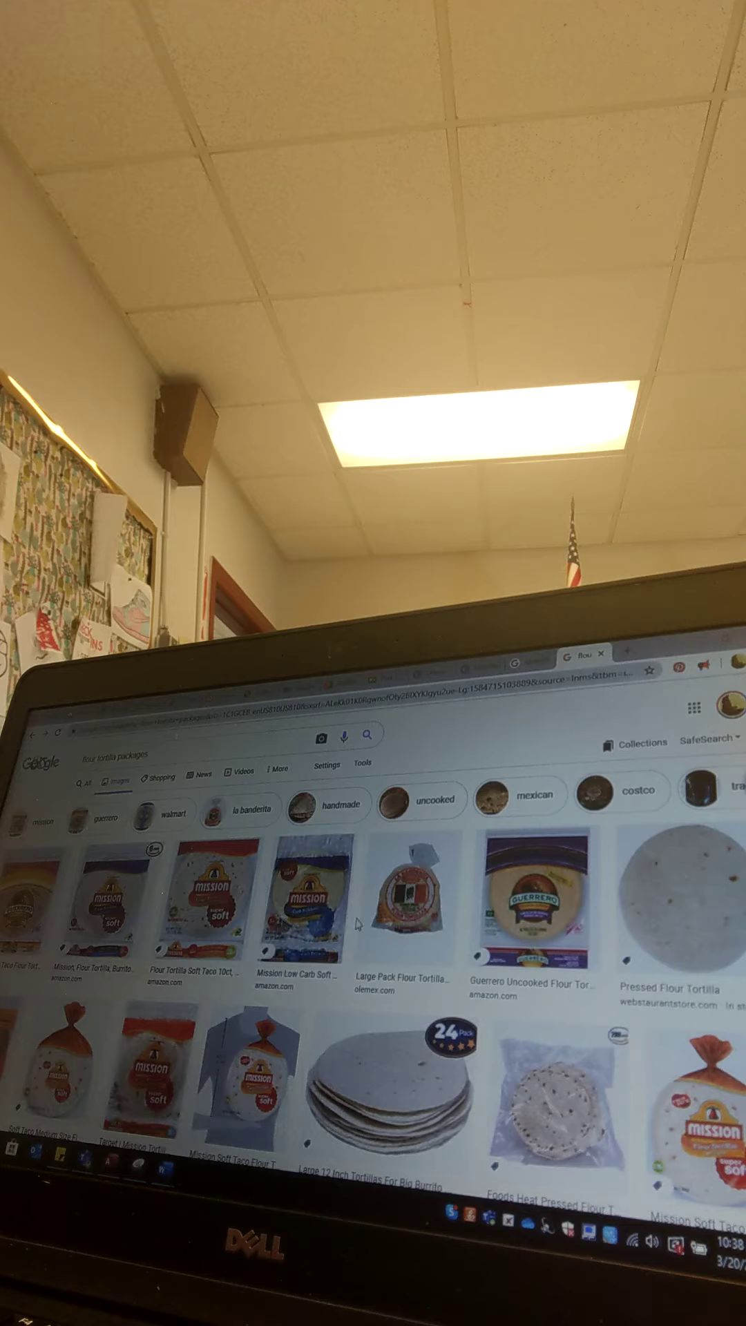
mouse_move(415, 912)
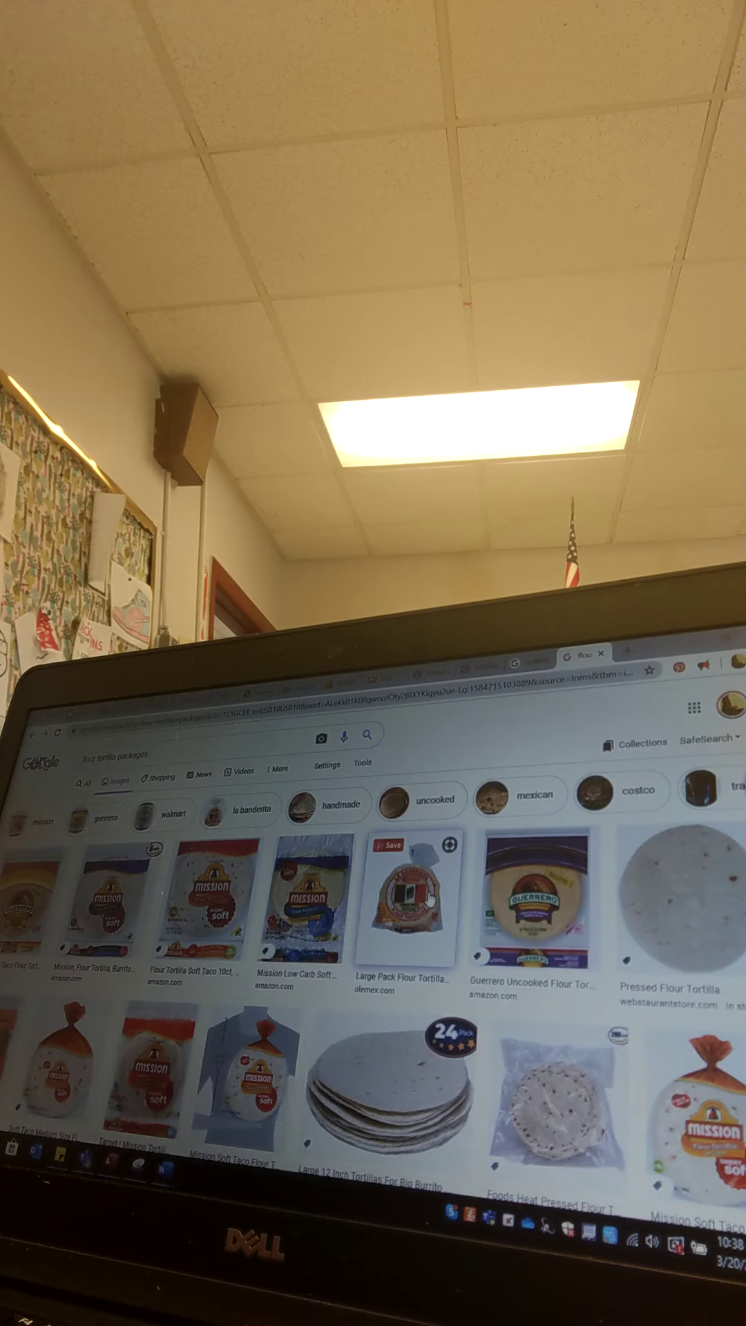